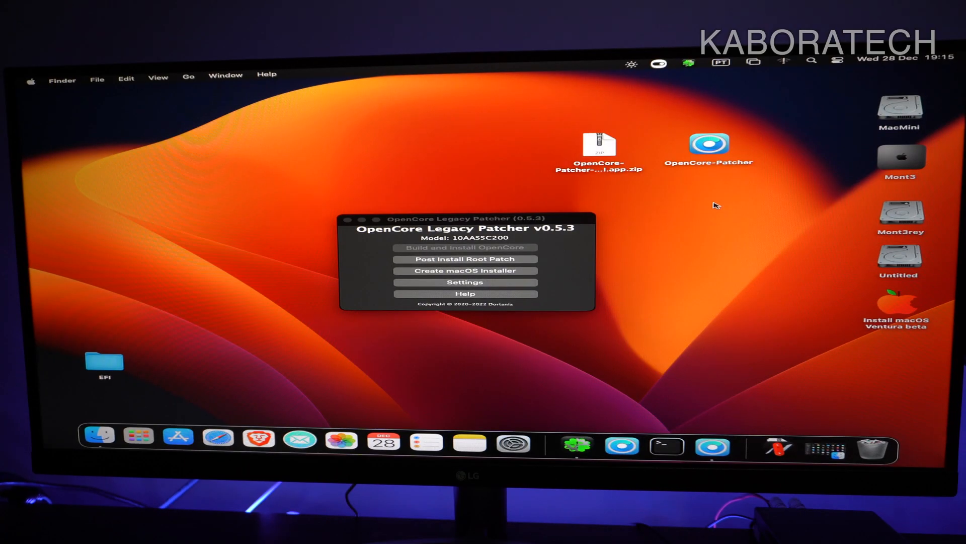
pyautogui.moveTo(110, 230)
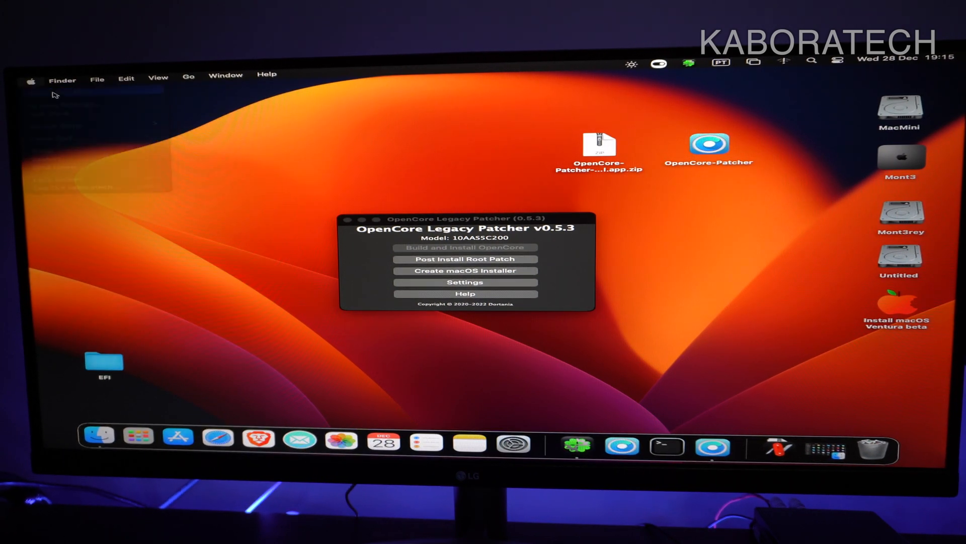
# Open About This Mac, which shows Intel HD Graphics 4600 with 5 MB, and move it aside.
pyautogui.click(32, 80)
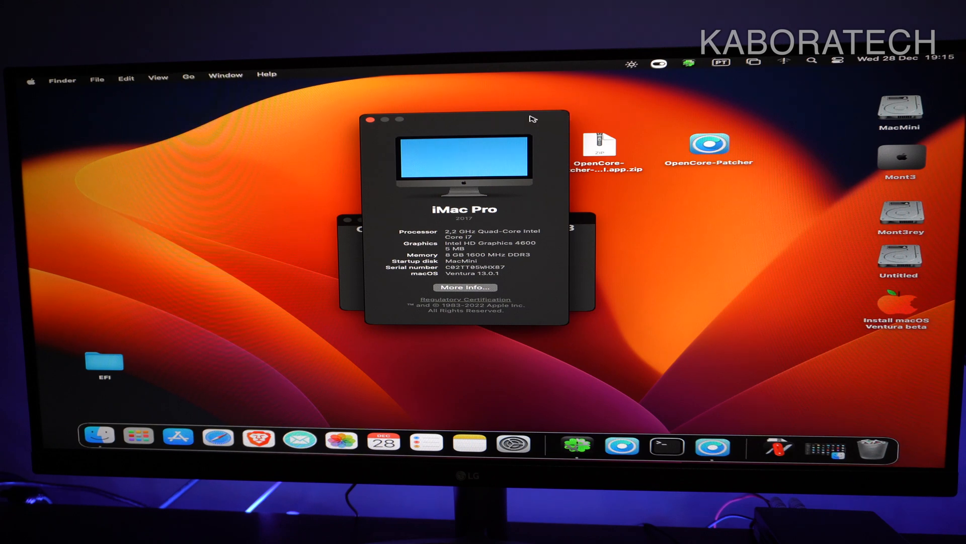
pyautogui.click(710, 147)
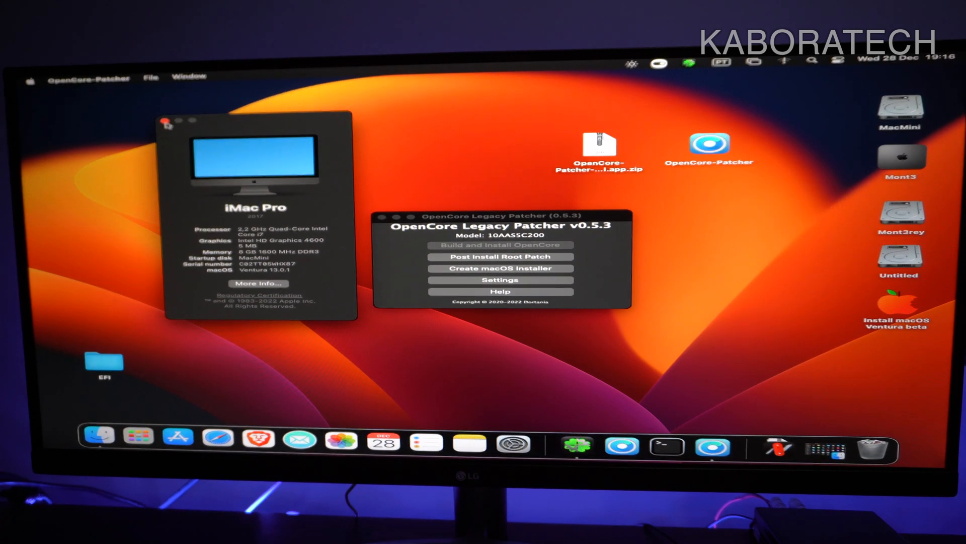
# Close About This Mac and start Post Install Root Patching for the Intel Haswell graphics.
pyautogui.click(166, 120)
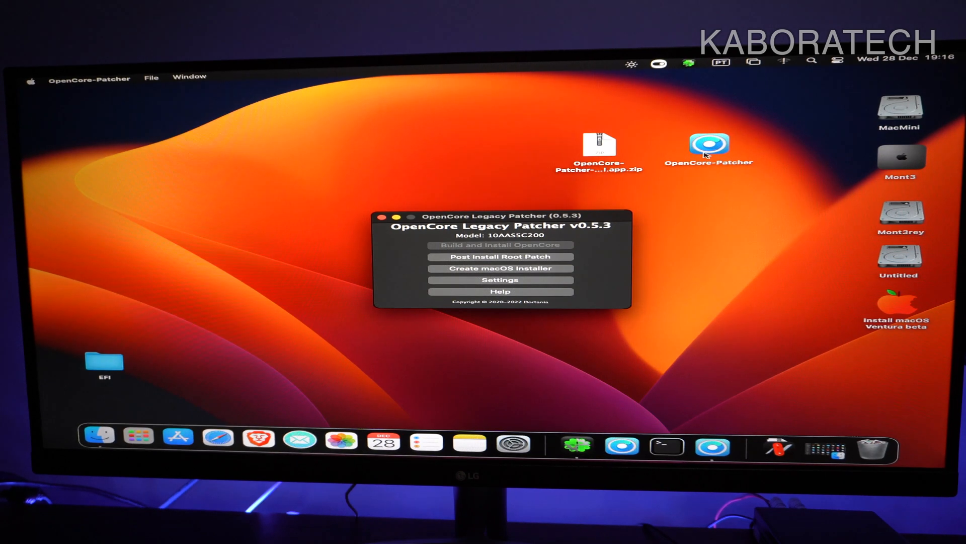
pyautogui.click(600, 145)
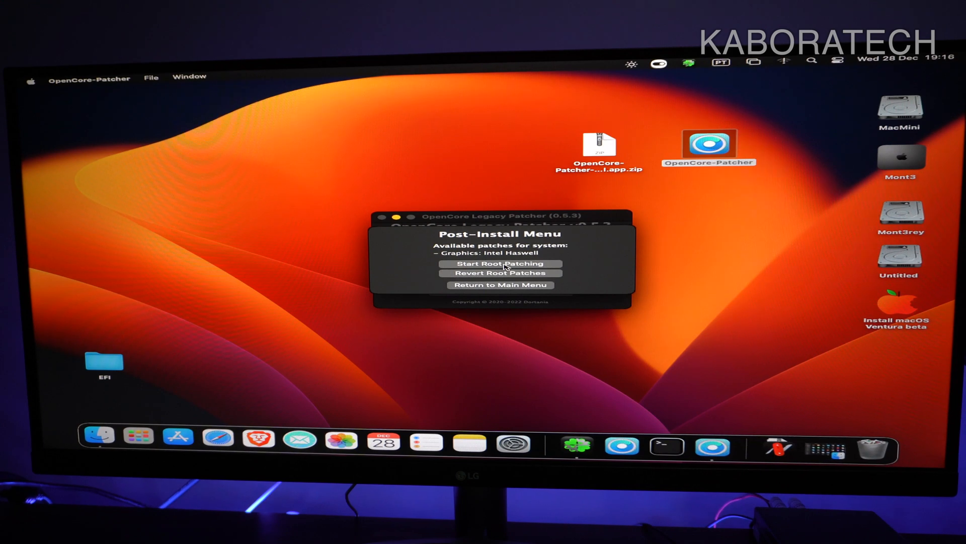
pyautogui.click(501, 263)
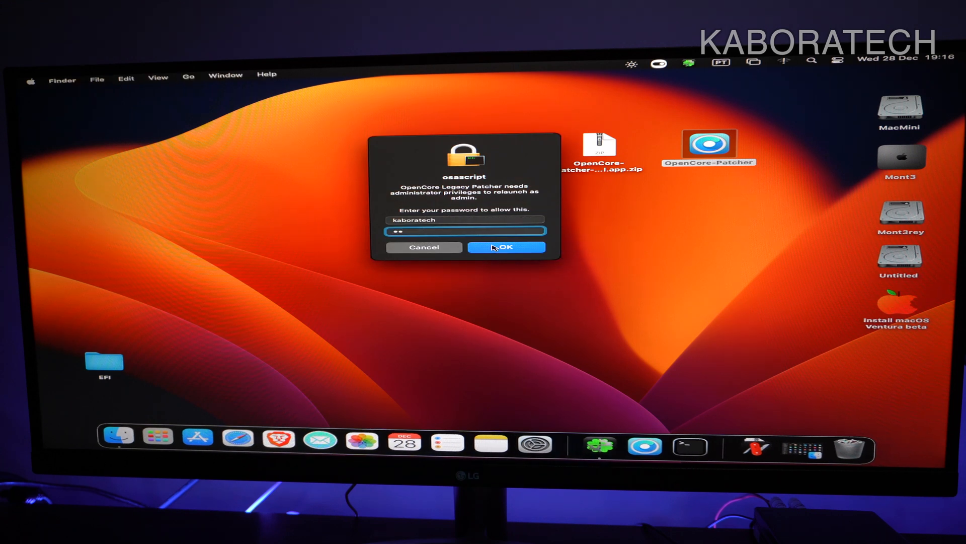
# Enter the admin password and relaunch OpenCore-Patcher so root volume patching begins.
pyautogui.write('••••')
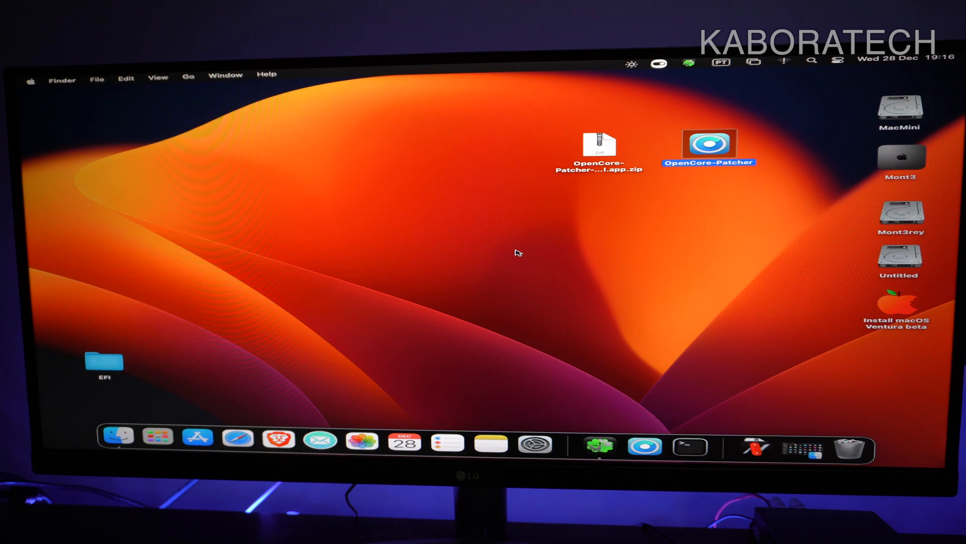
pyautogui.doubleClick(710, 145)
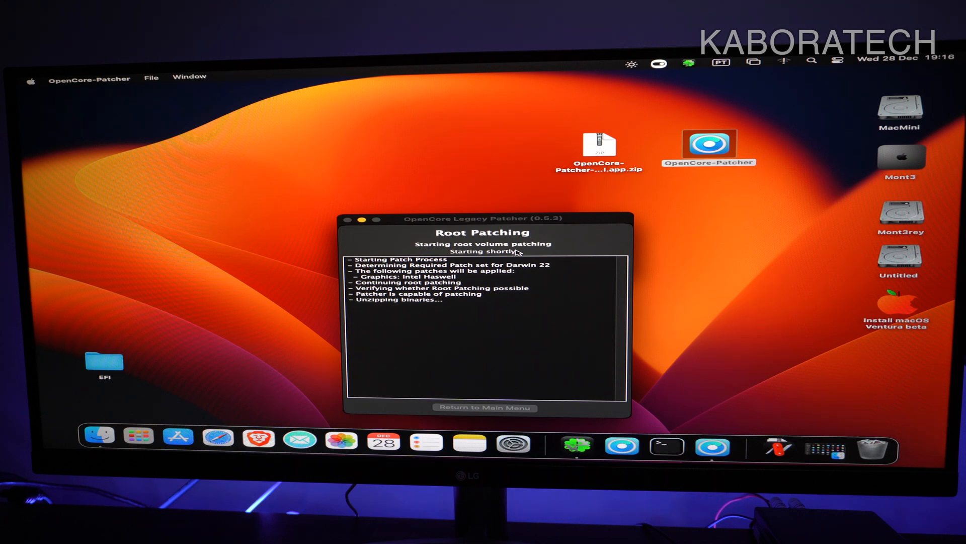
pyautogui.moveTo(588, 219)
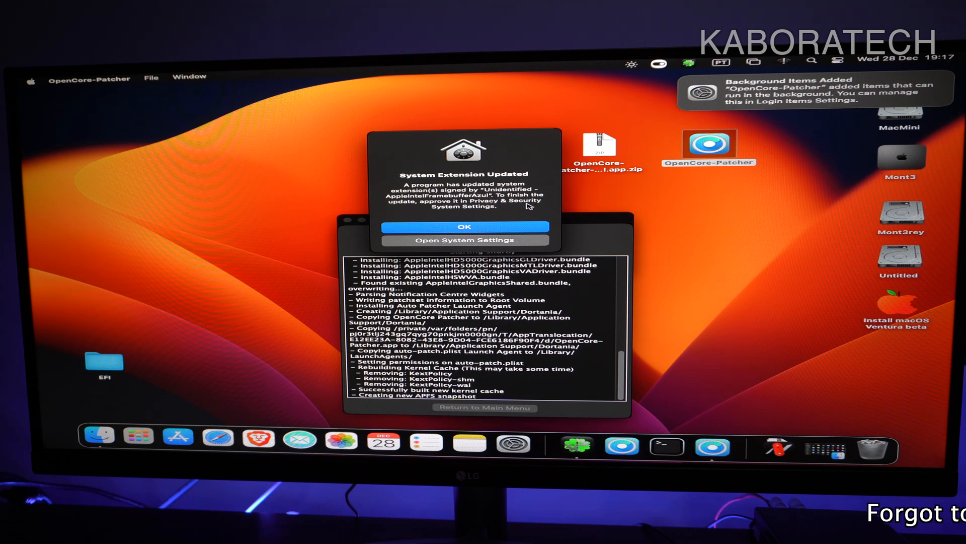
# Dismiss the System Extension Updated alert and choose Reboot to apply the patches.
pyautogui.click(464, 226)
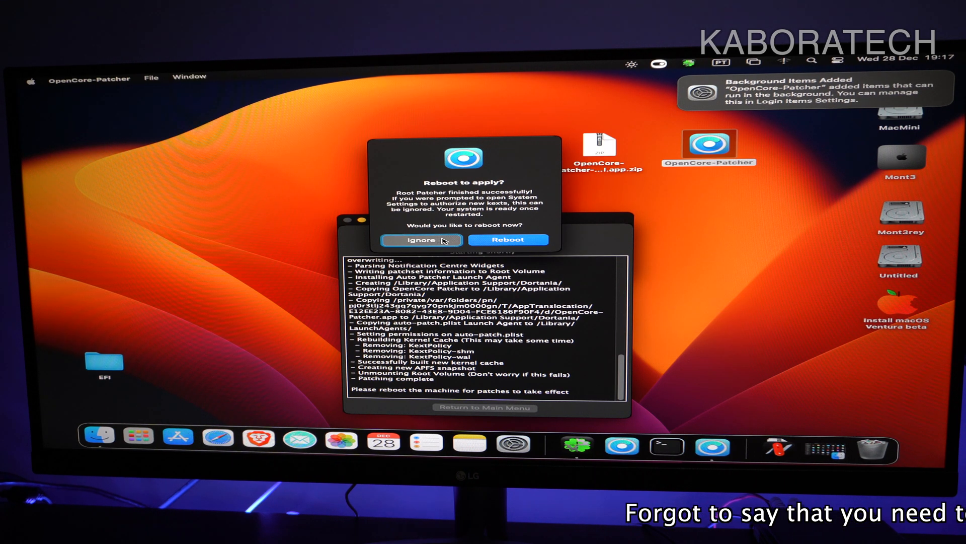
pyautogui.click(422, 239)
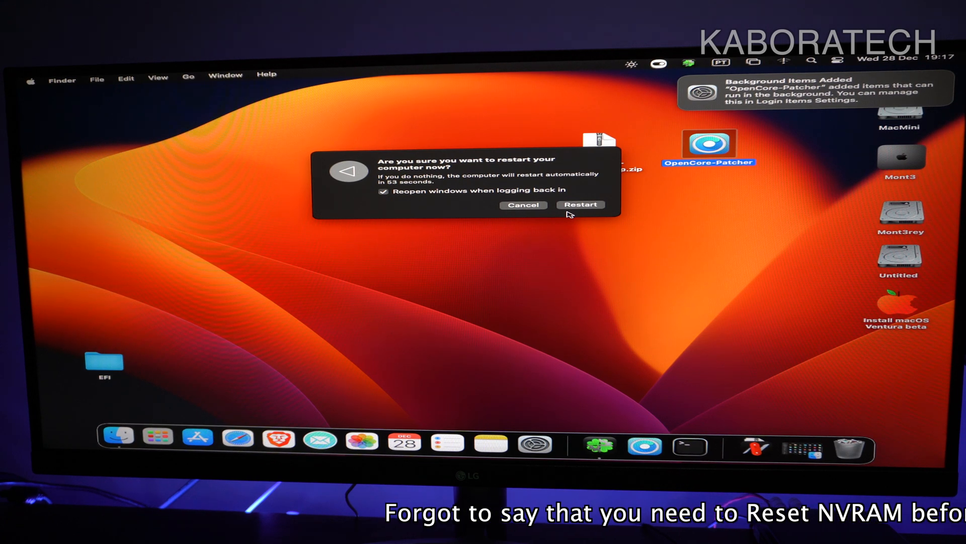
pyautogui.click(581, 204)
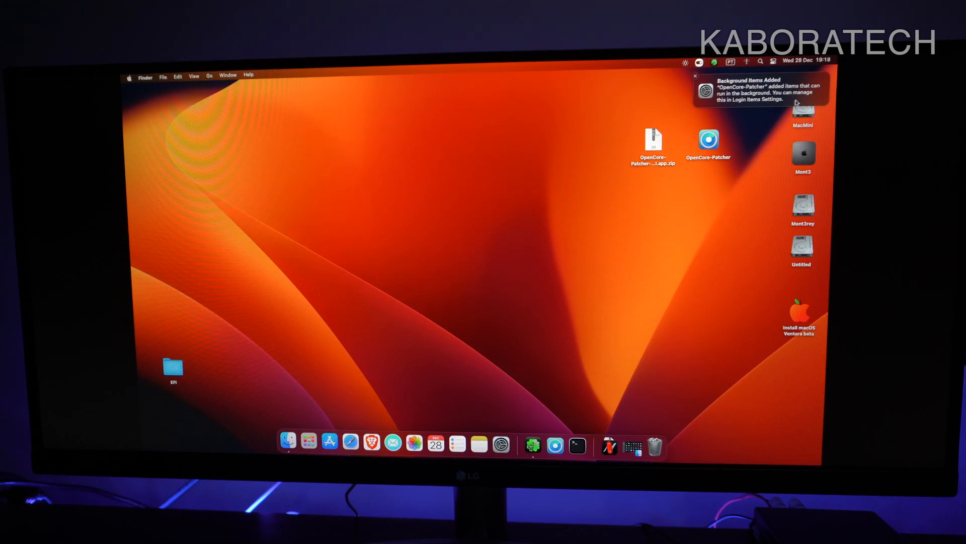
# Dismiss the Background Items notification and reopen About This Mac, now showing 1536 MB.
pyautogui.click(696, 75)
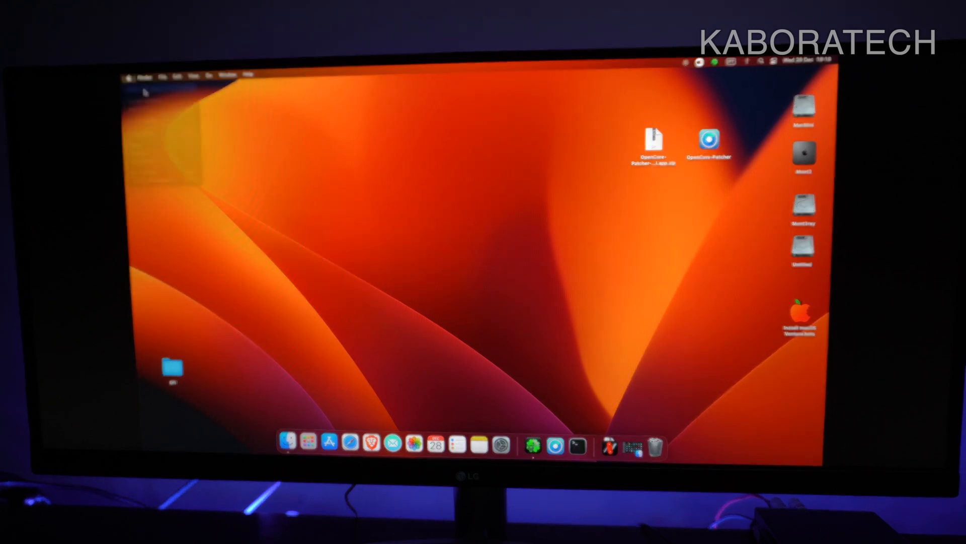
pyautogui.click(132, 75)
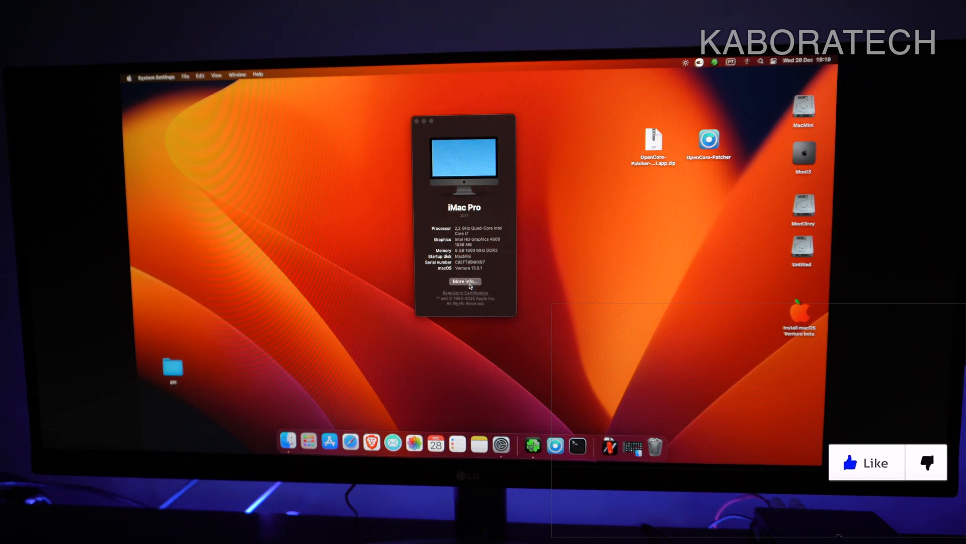
# Browse the system details to the LG display at 2560 × 1080, then close System Settings.
pyautogui.click(465, 281)
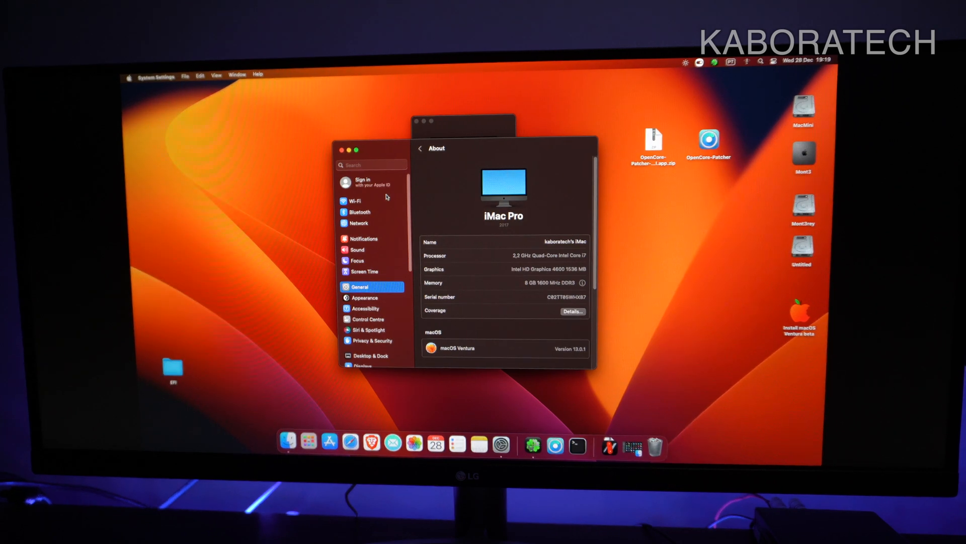
pyautogui.moveTo(409, 241)
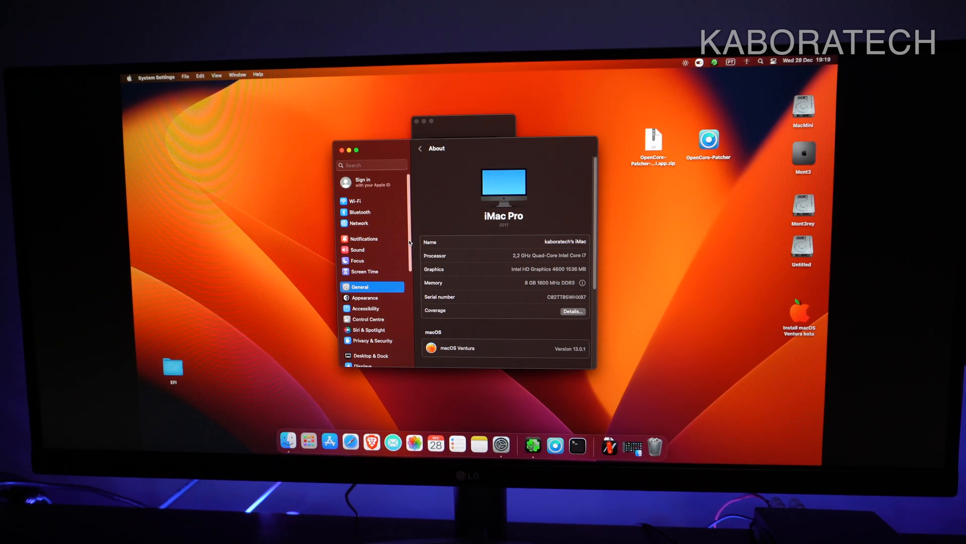
pyautogui.scroll(-3)
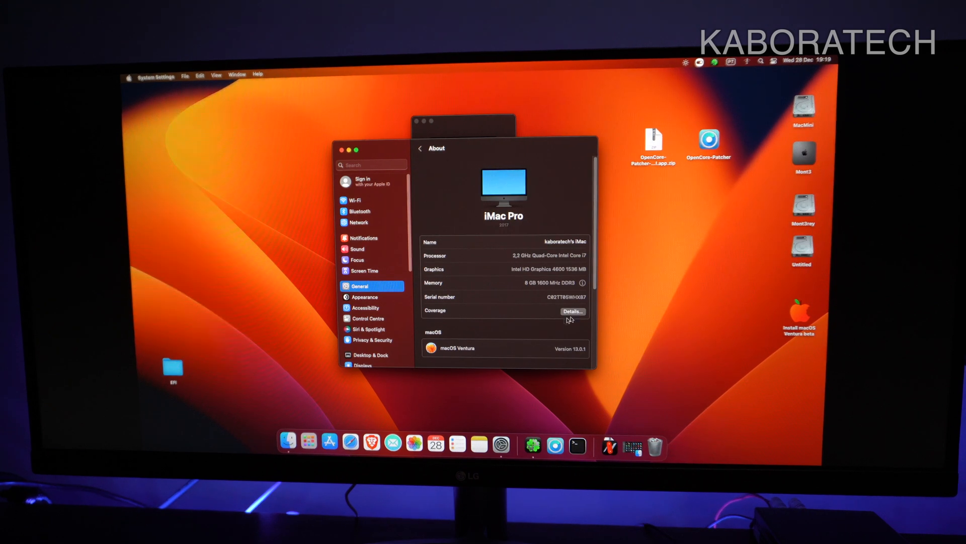
pyautogui.scroll(-3)
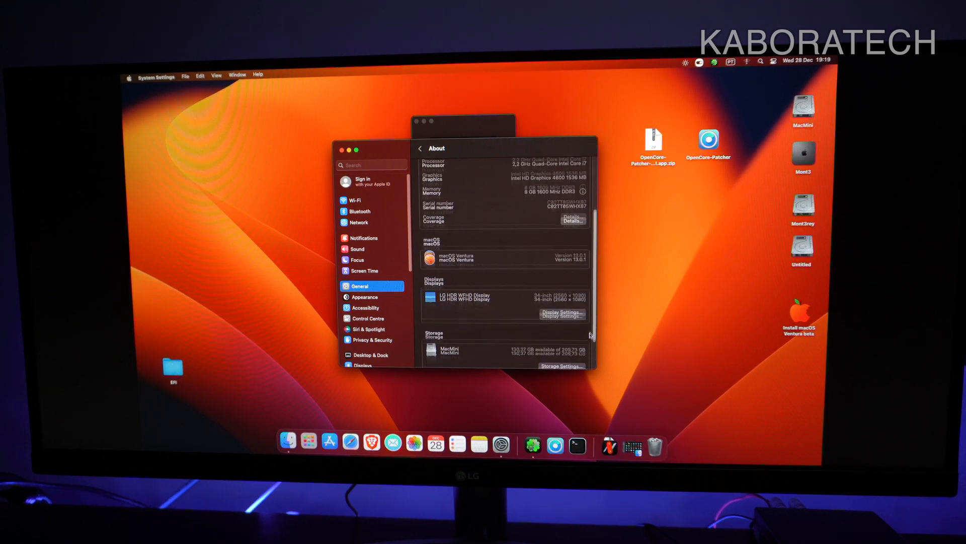
pyautogui.scroll(-3)
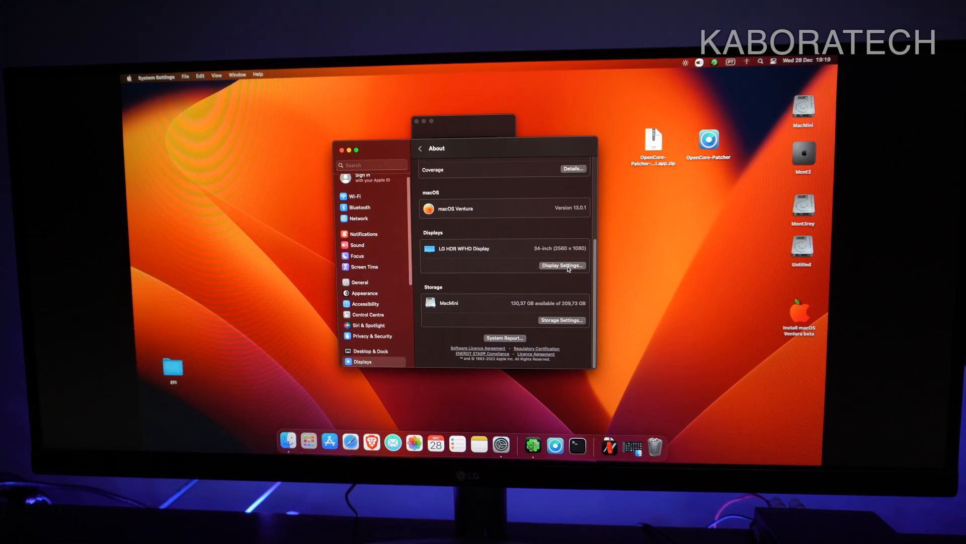
pyautogui.click(561, 265)
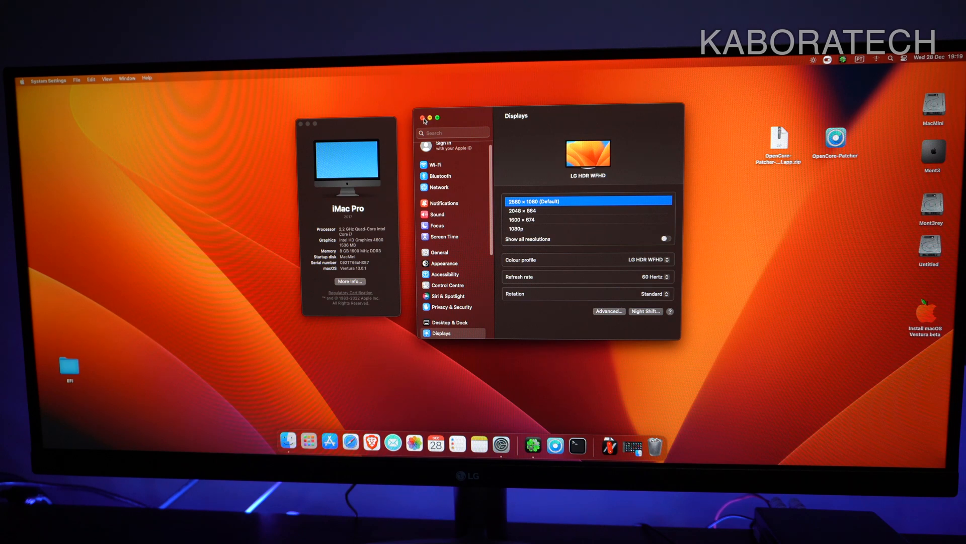
pyautogui.click(421, 118)
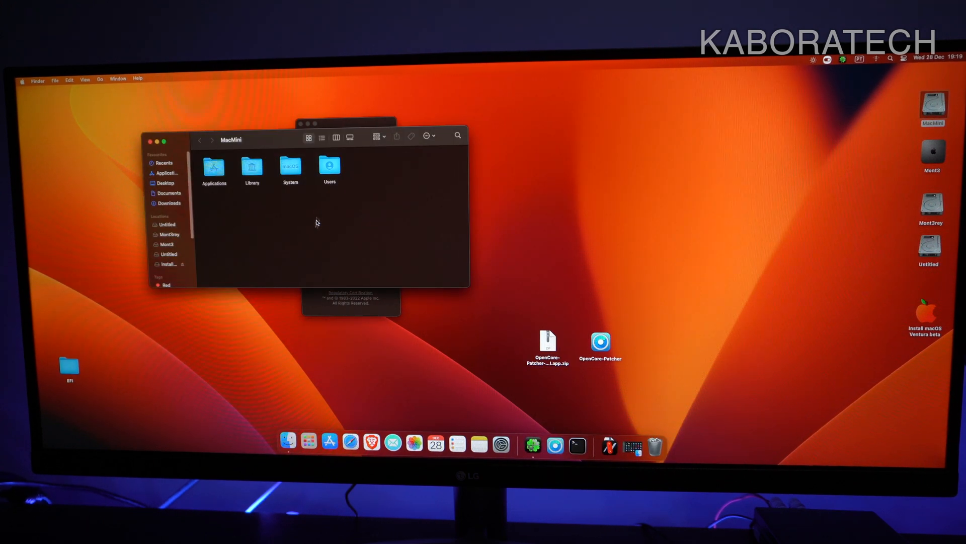
# Close the MacMini Finder window.
pyautogui.click(169, 203)
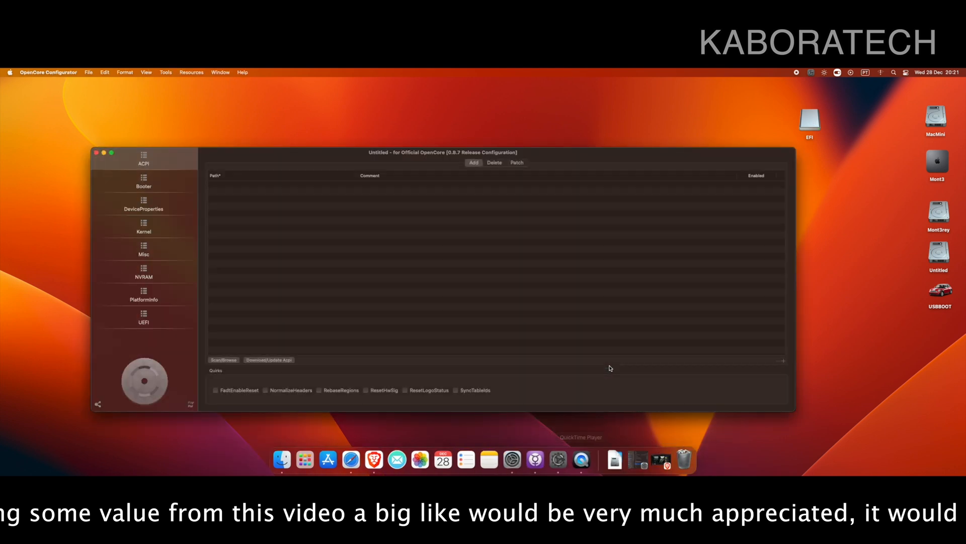
# List the SSD and flash disk EFI partitions from the OpenCore Configurator menu-bar icon.
pyautogui.click(810, 71)
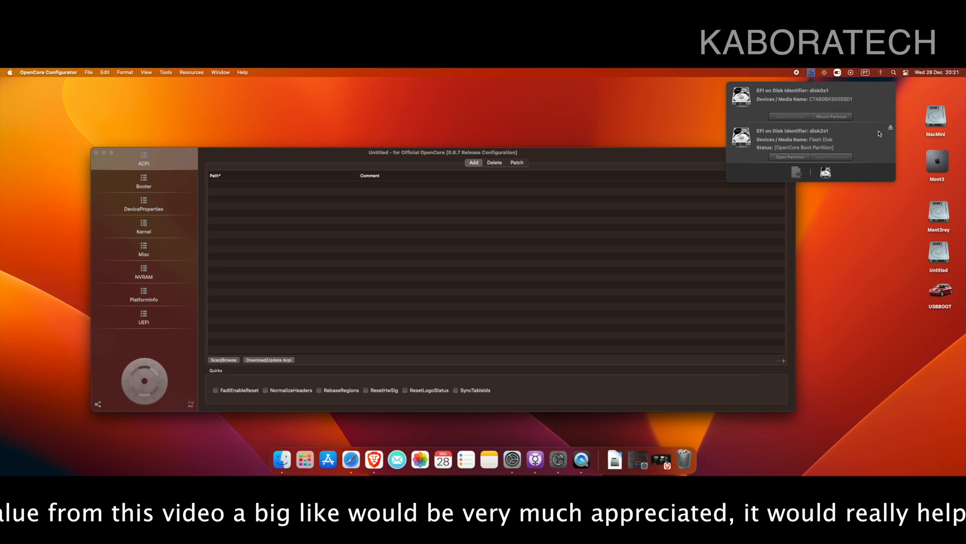
pyautogui.moveTo(862, 142)
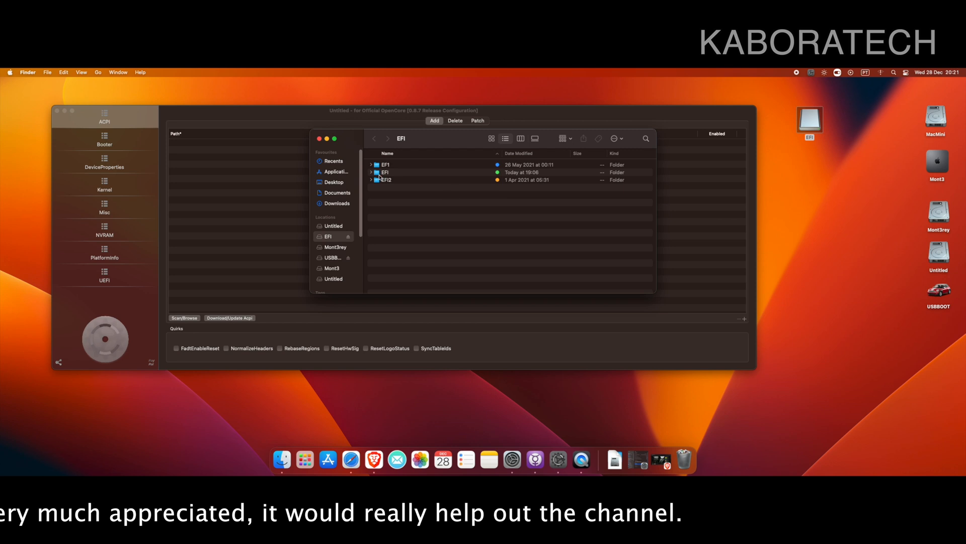
# Expand the EFI folder and open OC's config.plist with OpenCore Configurator.
pyautogui.click(386, 165)
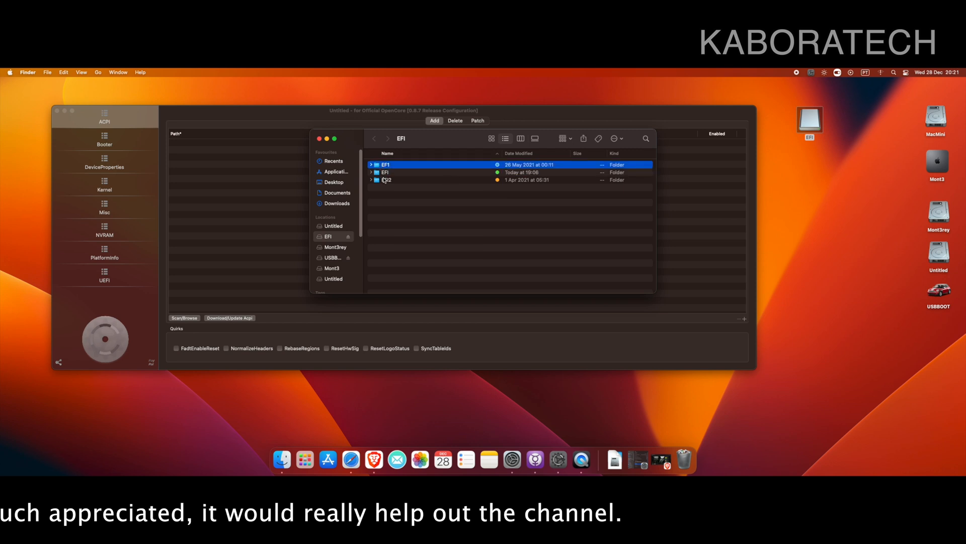
pyautogui.click(385, 172)
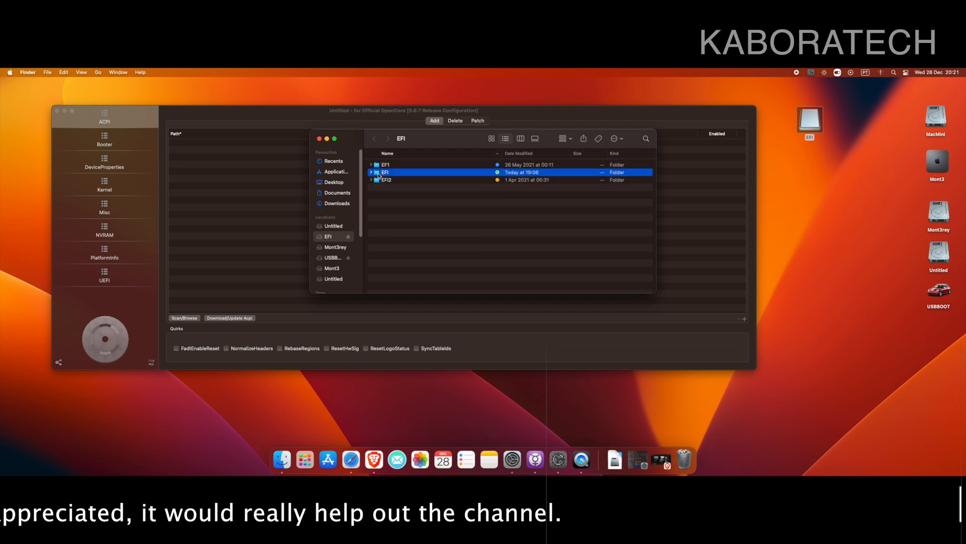
pyautogui.click(371, 172)
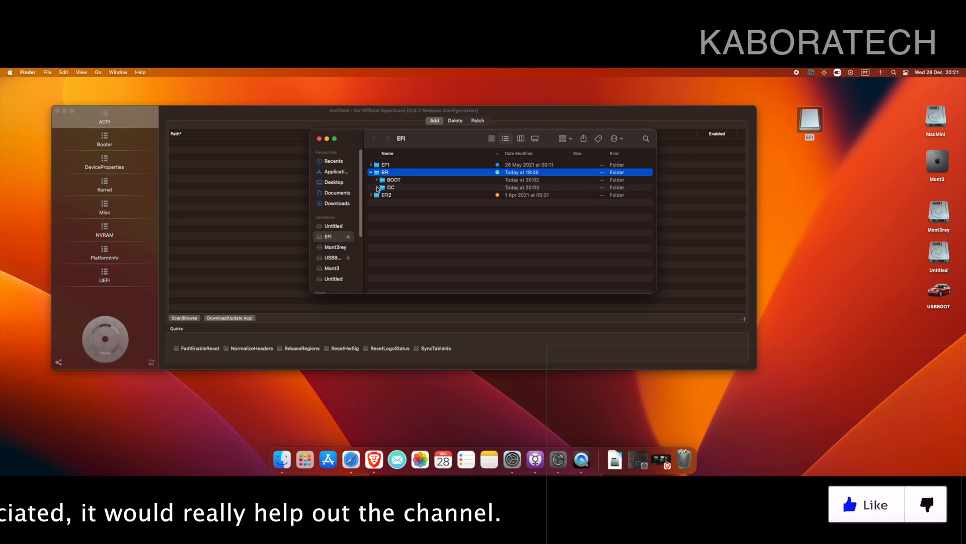
pyautogui.rightClick(398, 203)
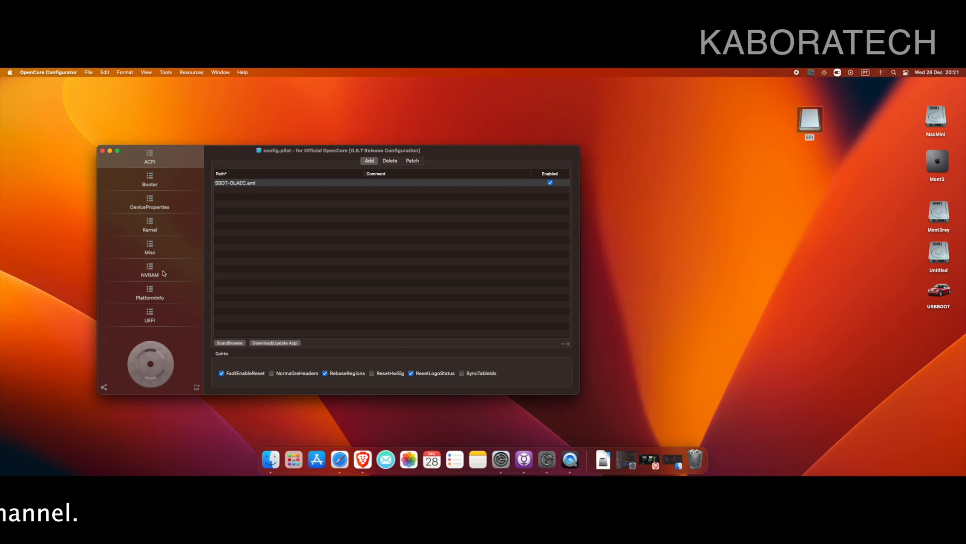
# View the NVRAM entries, reaching boot-args agdpmod=pikera and amfi_get_out_of_my_way=1 under the third UUID.
pyautogui.click(150, 315)
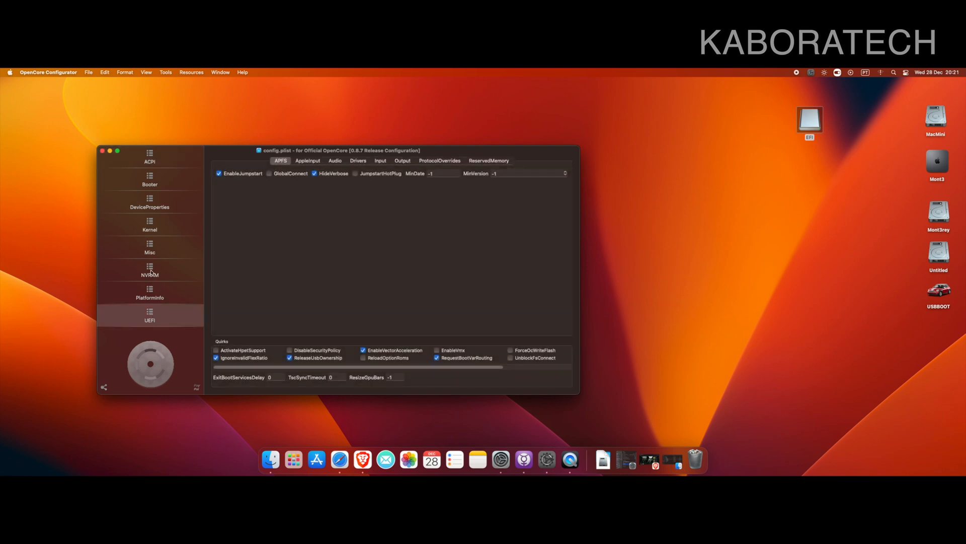
pyautogui.click(150, 270)
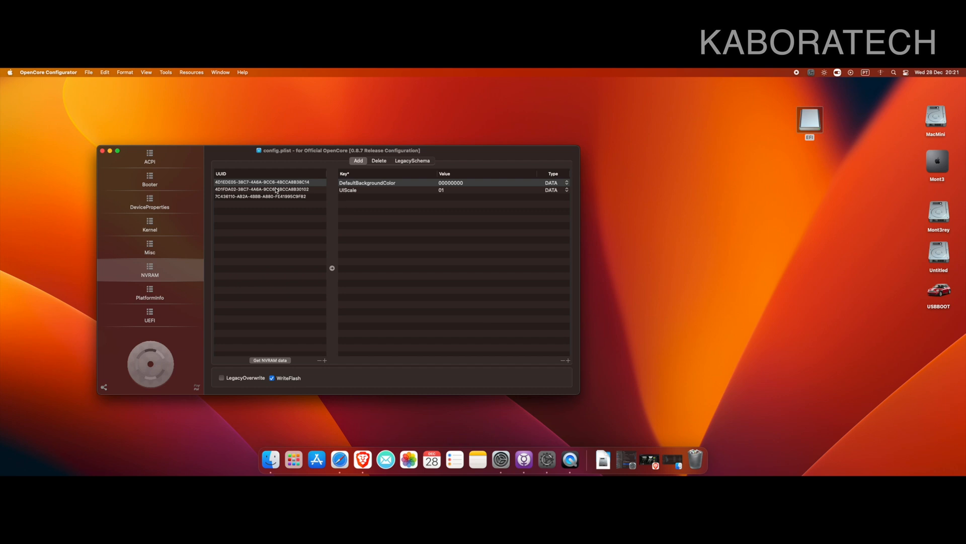
pyautogui.moveTo(579, 240)
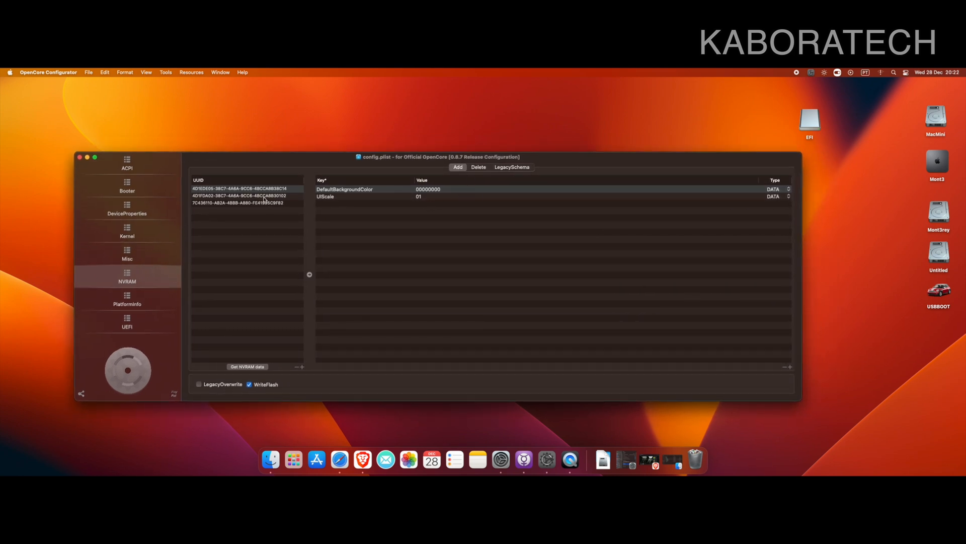
pyautogui.click(245, 188)
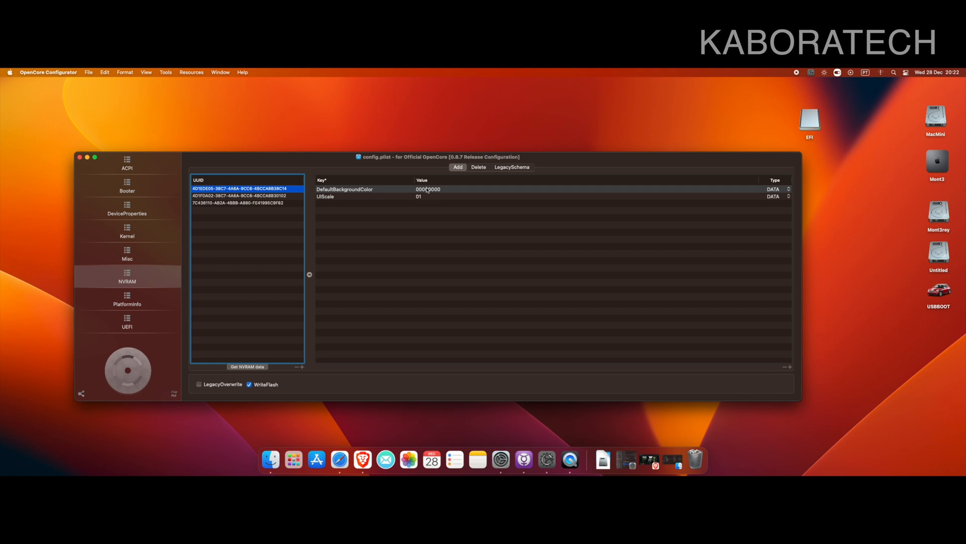
pyautogui.click(248, 195)
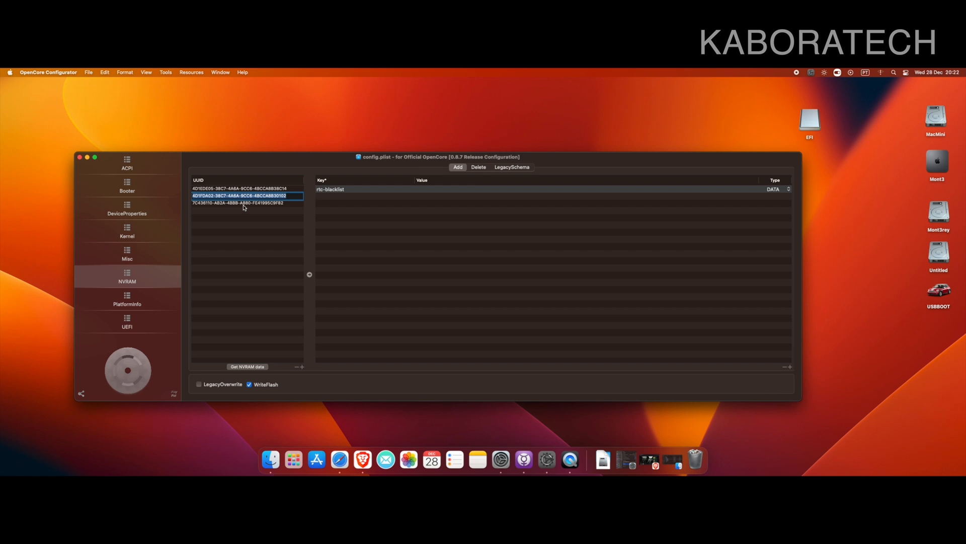
pyautogui.click(240, 203)
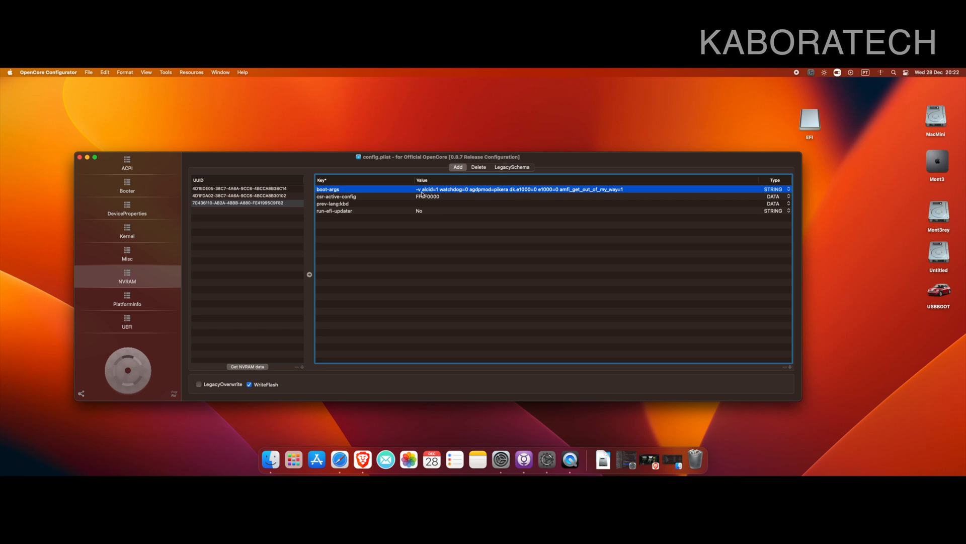
pyautogui.moveTo(536, 196)
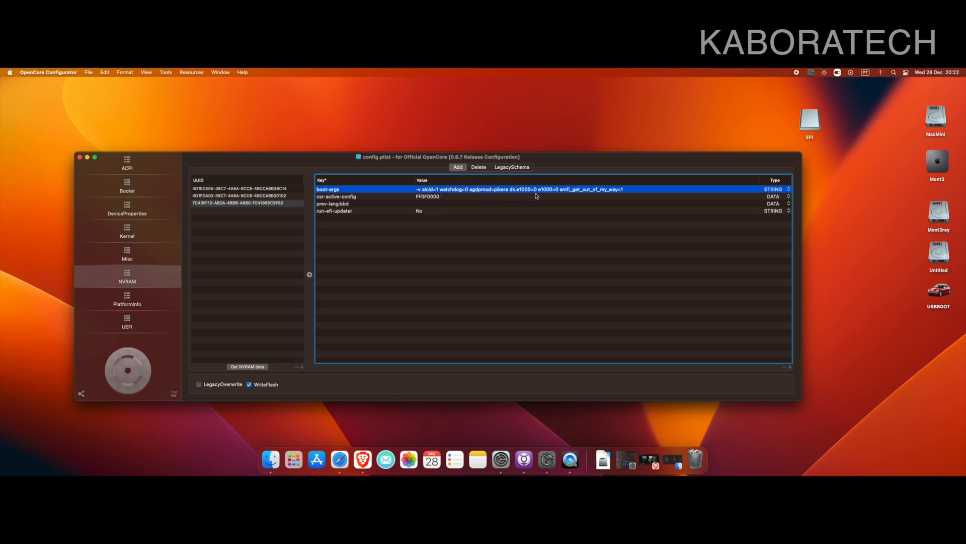
pyautogui.click(427, 196)
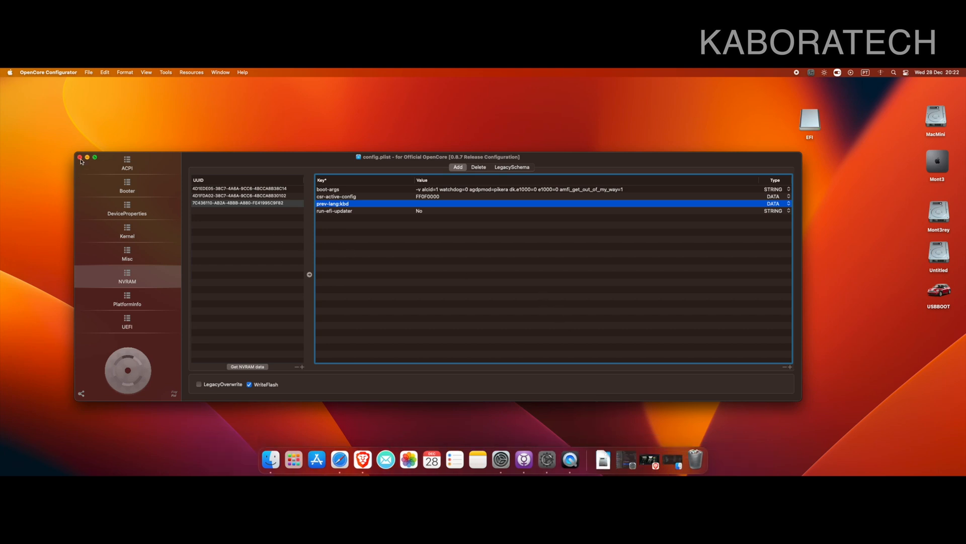
# Quit OpenCore Configurator and confirm ejecting the EFI volume in the prompt.
pyautogui.click(79, 158)
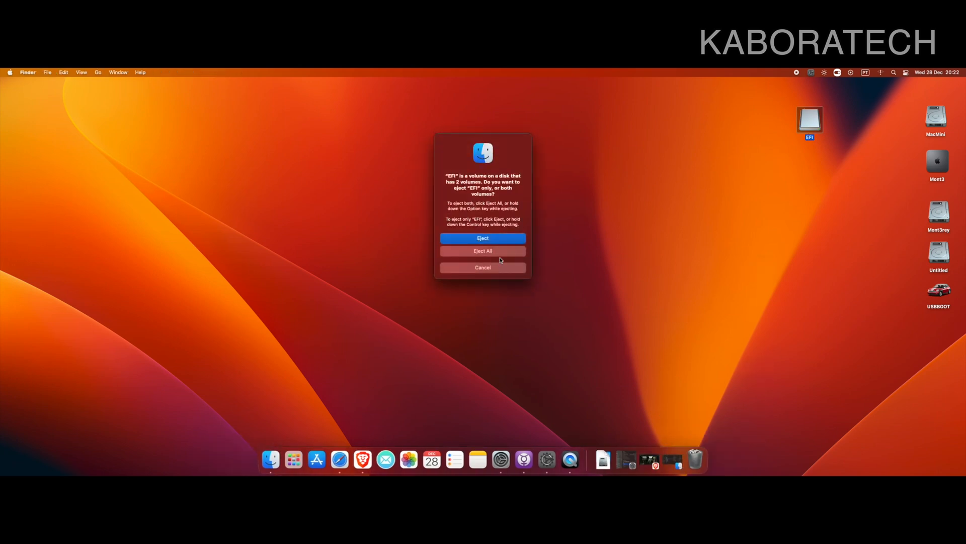
pyautogui.click(483, 267)
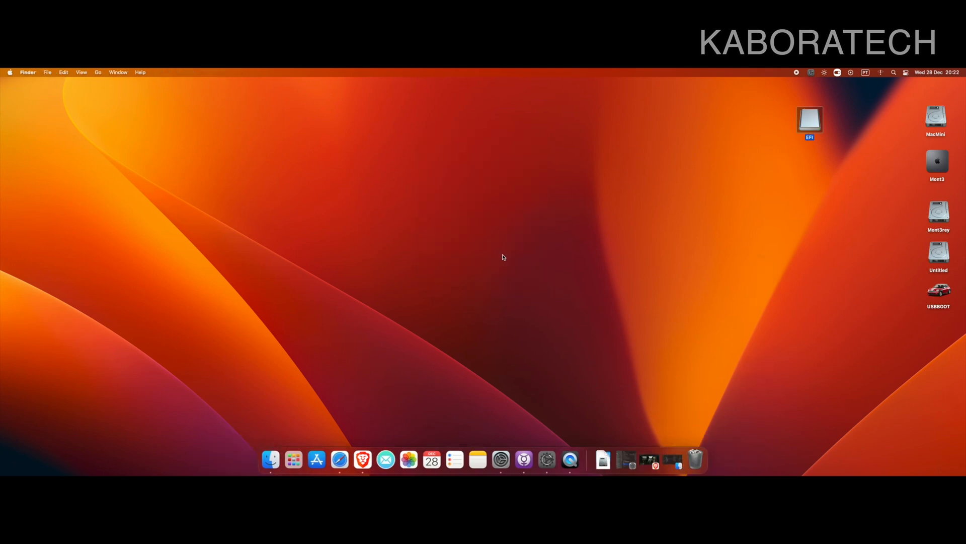